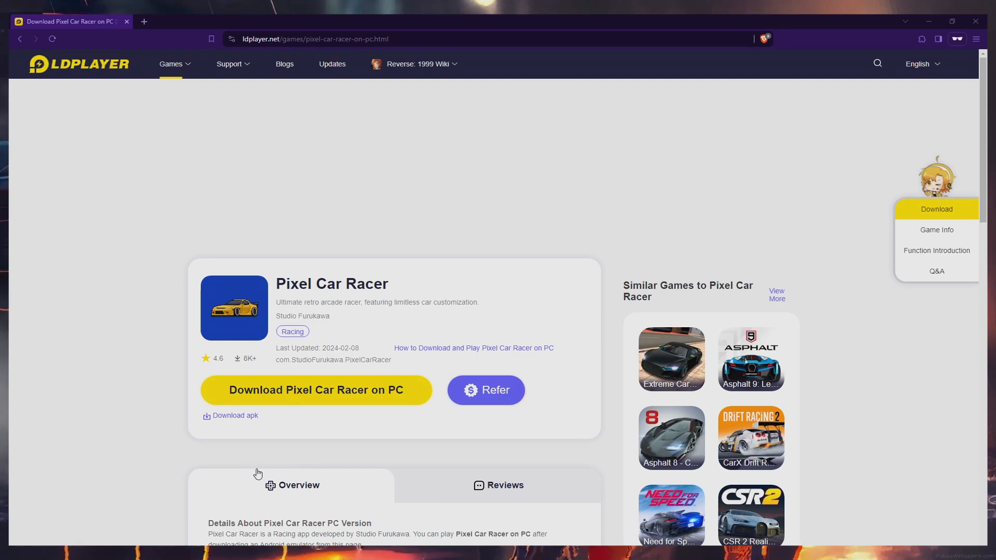
{"action": "mouse_move", "coordinate": [329, 397]}
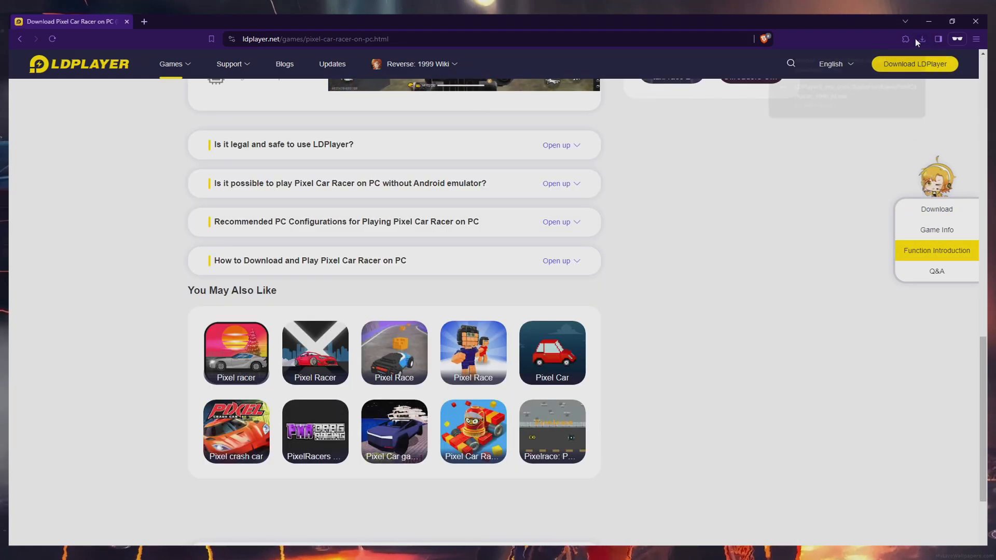
- Download and install LDPlayer 9 from ldplayer.net, rejecting the McAfee WebAdvisor and AVG AntiVirus offers
{"action": "left_click", "coordinate": [921, 38]}
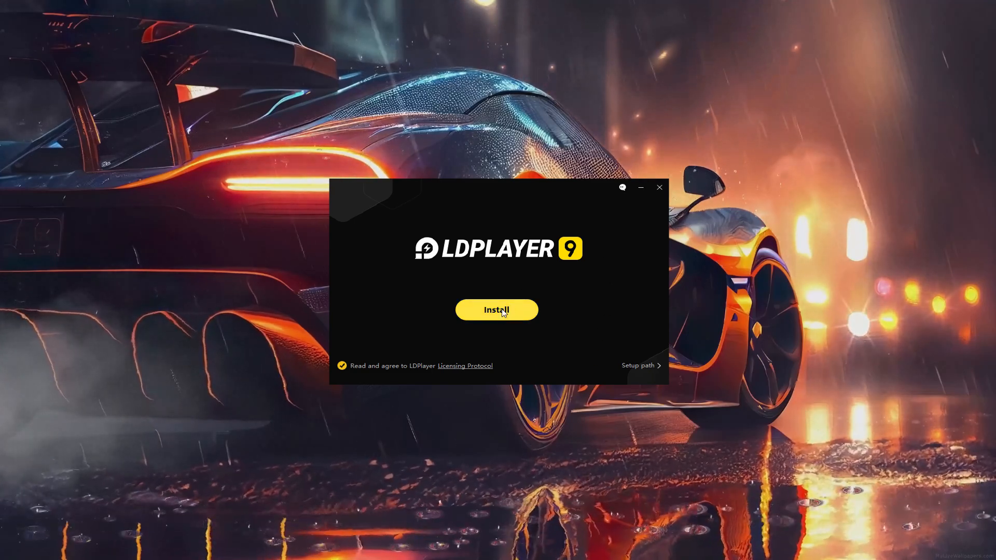
{"action": "left_click", "coordinate": [496, 310]}
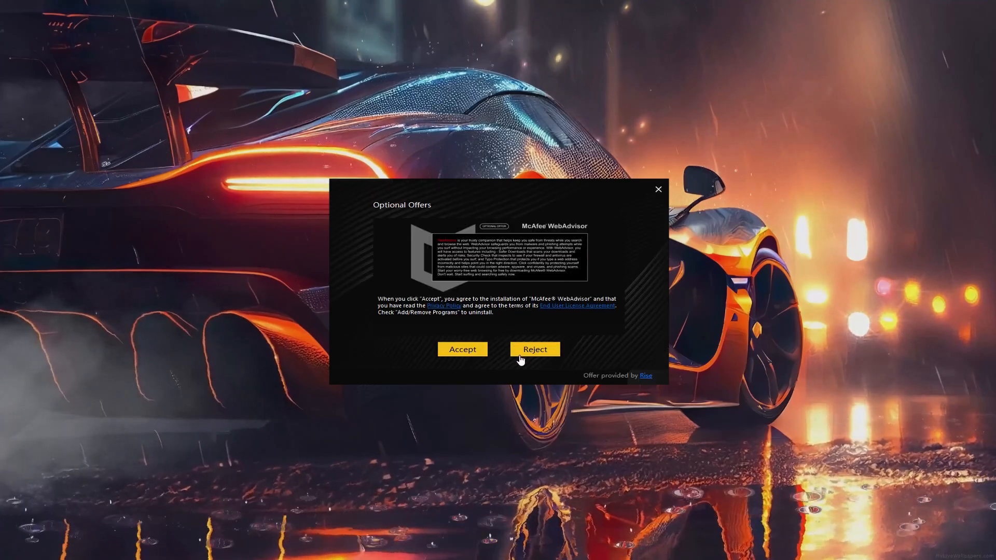
{"action": "left_click", "coordinate": [534, 349]}
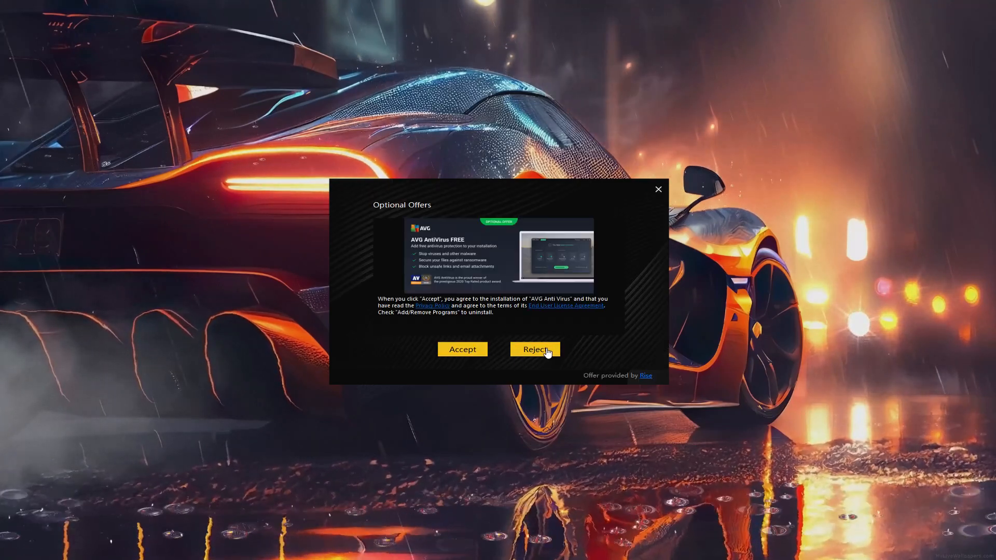
{"action": "left_click", "coordinate": [535, 349]}
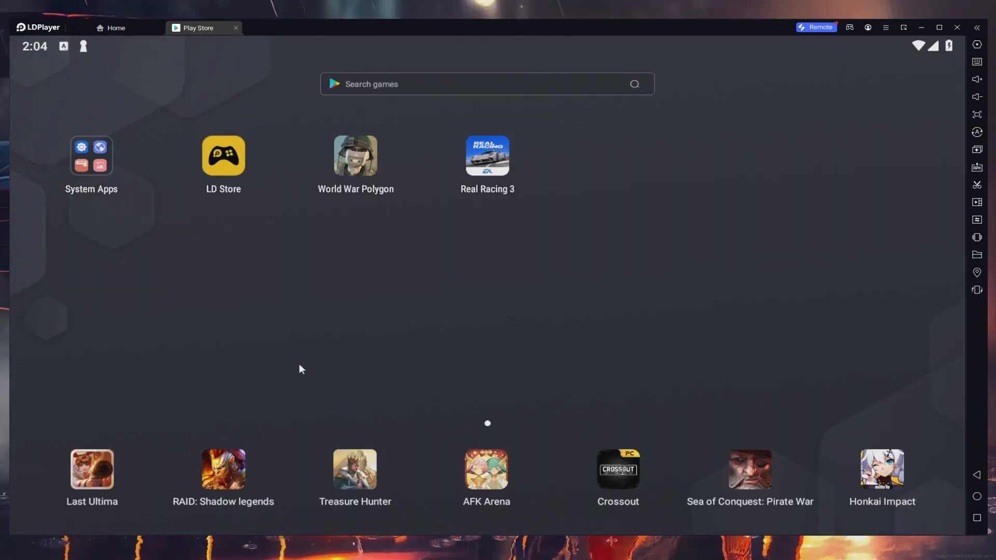
{"action": "mouse_move", "coordinate": [286, 356]}
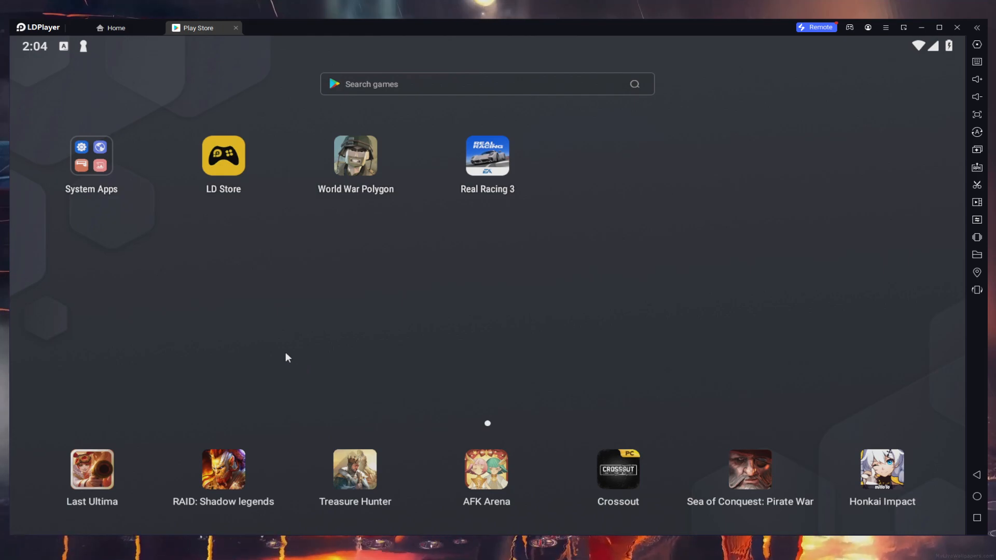
{"action": "mouse_move", "coordinate": [89, 224]}
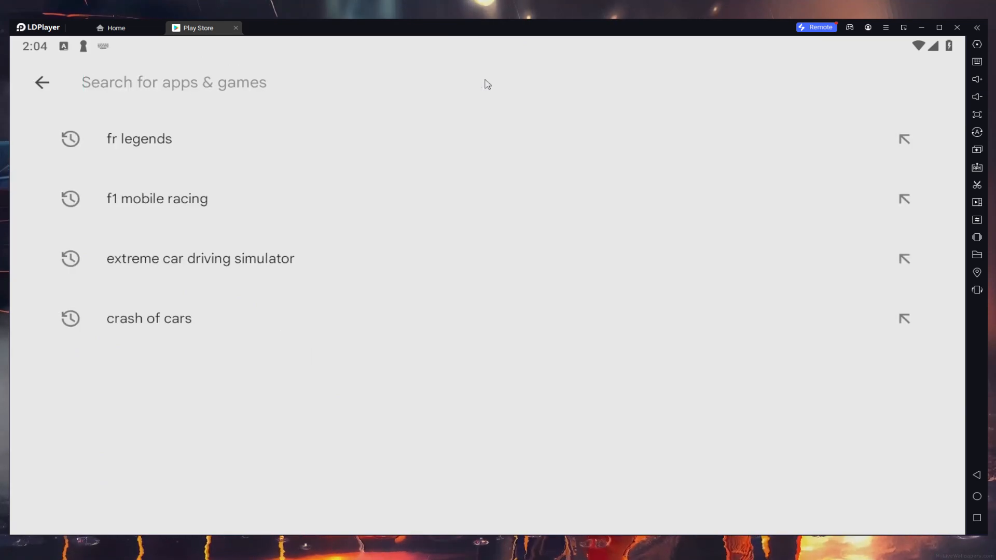
- Search the Play Store for 'pixel car racer' and start installing Pixel Car Racer
{"action": "type", "text": "pixel car racer"}
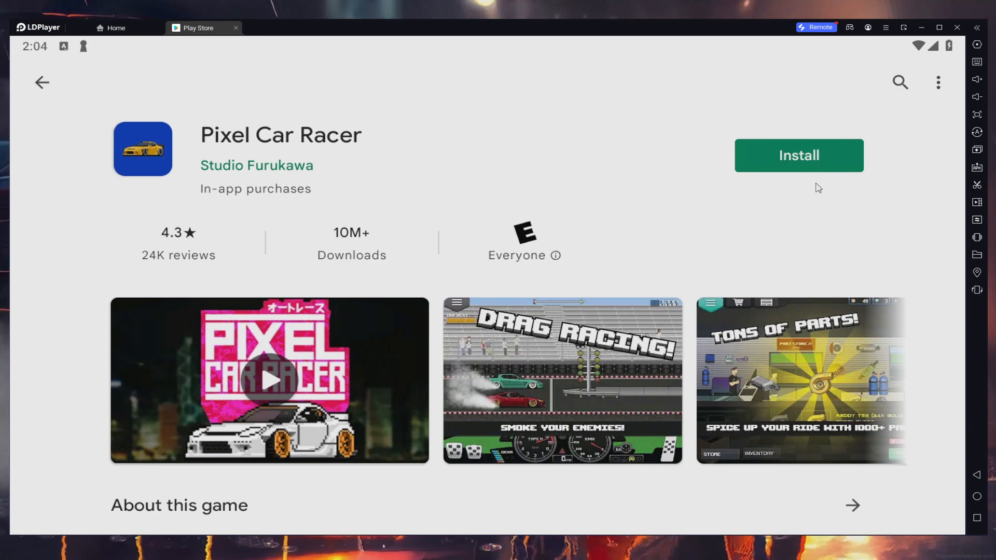
{"action": "left_click", "coordinate": [798, 155]}
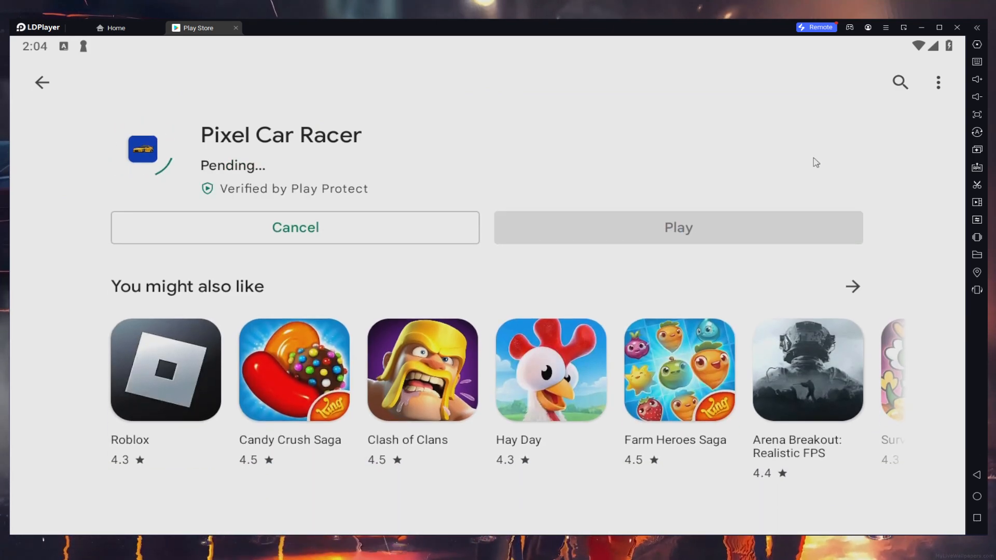